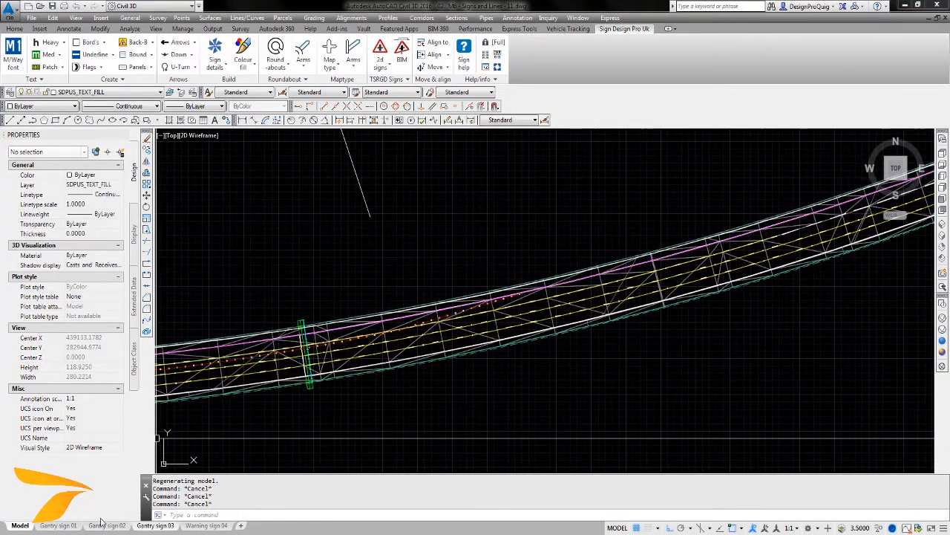
Step: Convert the Gantry sign 01 layout's 2D sign into a 3D model using Convert 2d to 3d sign
{"action": "left_click", "coordinate": [58, 519]}
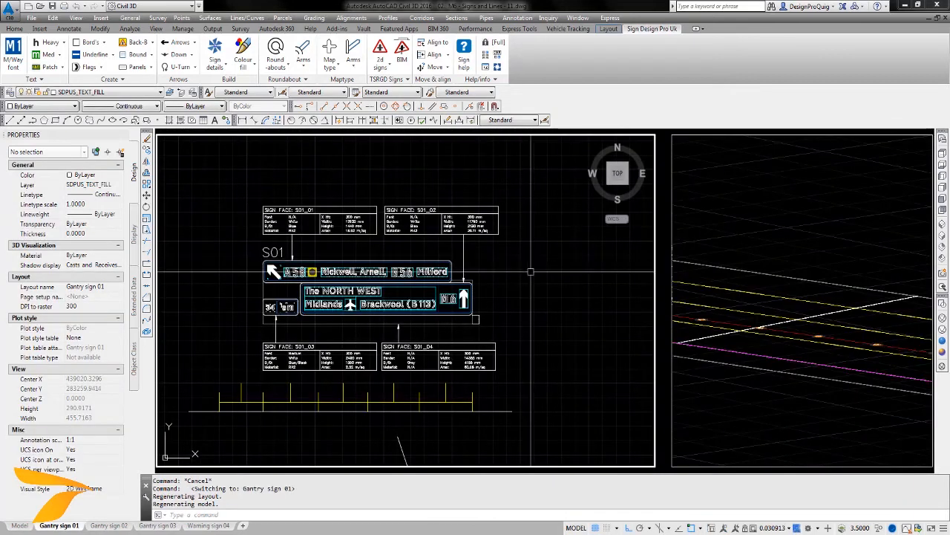
{"action": "mouse_move", "coordinate": [659, 258]}
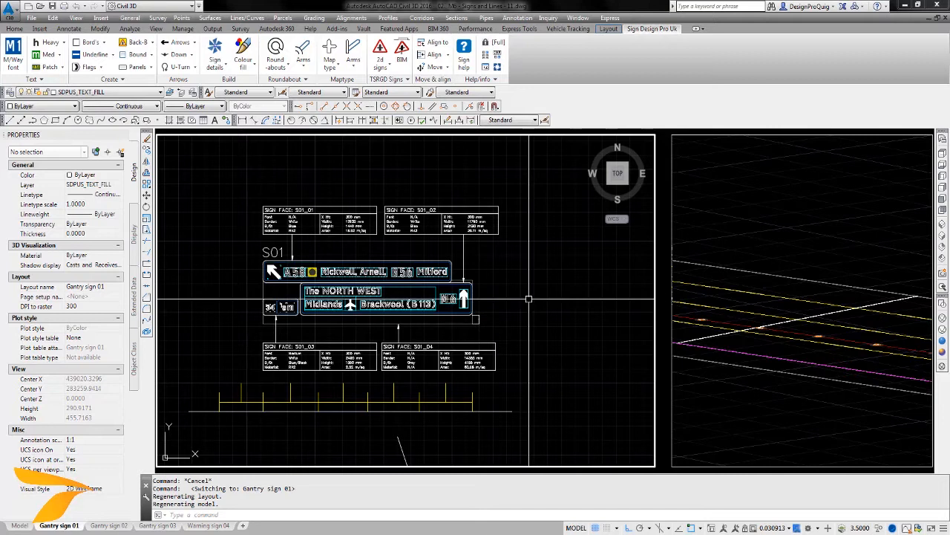
{"action": "left_click", "coordinate": [727, 29]}
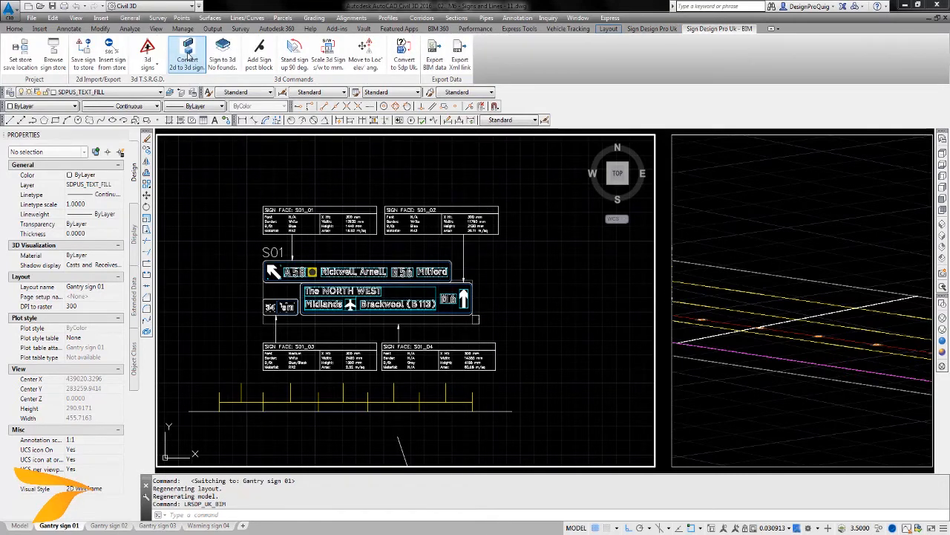
{"action": "left_click", "coordinate": [188, 52]}
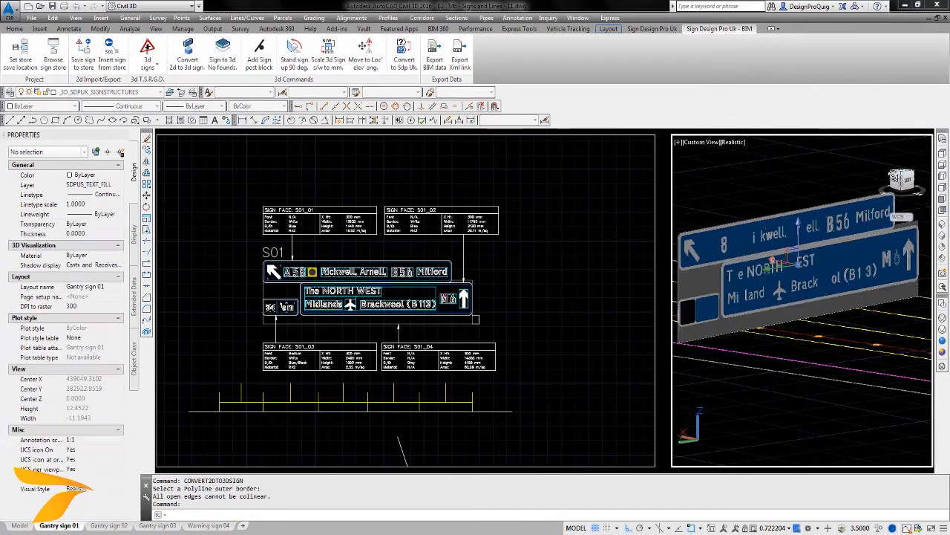
{"action": "left_click_drag", "start_coordinate": [802, 297], "coordinate": [776, 214]}
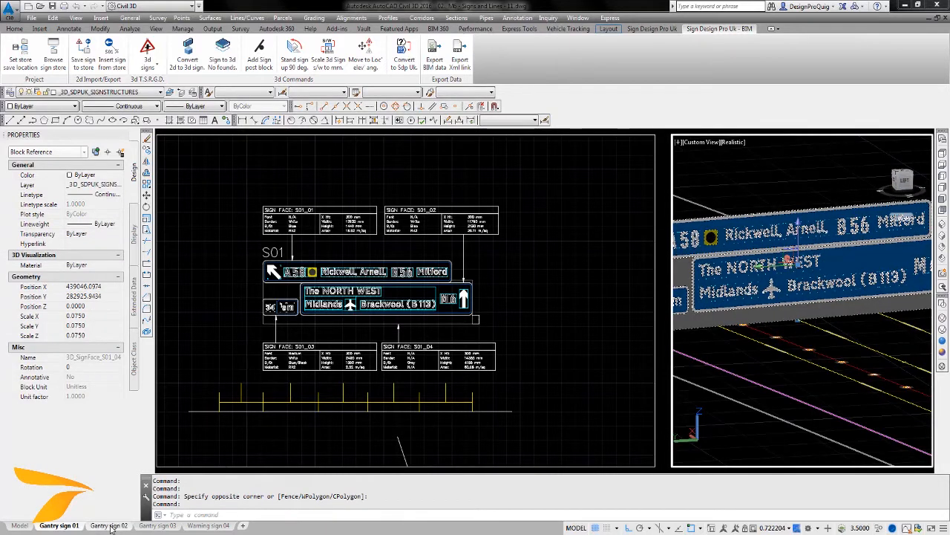
Step: Convert gantry sign S02 and the 450 yds warning sign layouts to 3D signs with posts and base
{"action": "left_click", "coordinate": [104, 525]}
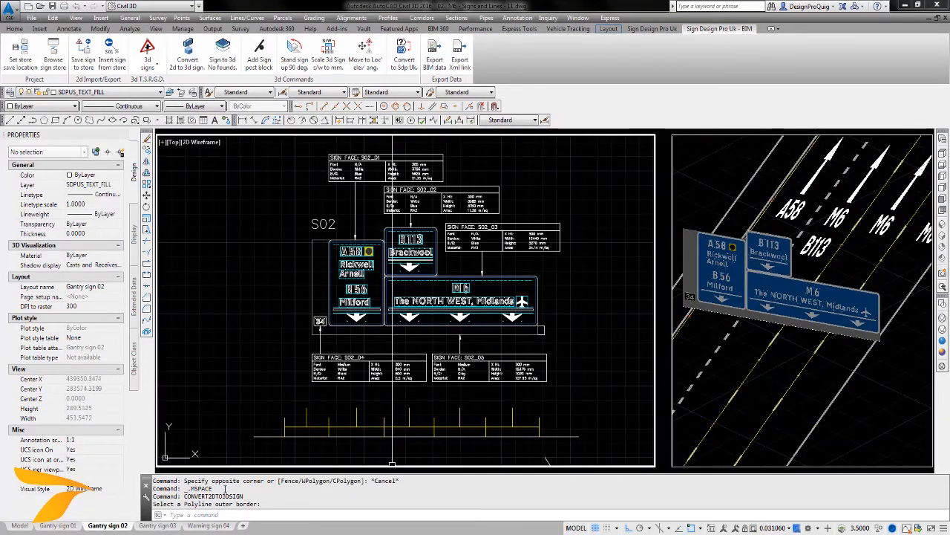
{"action": "left_click", "coordinate": [159, 521]}
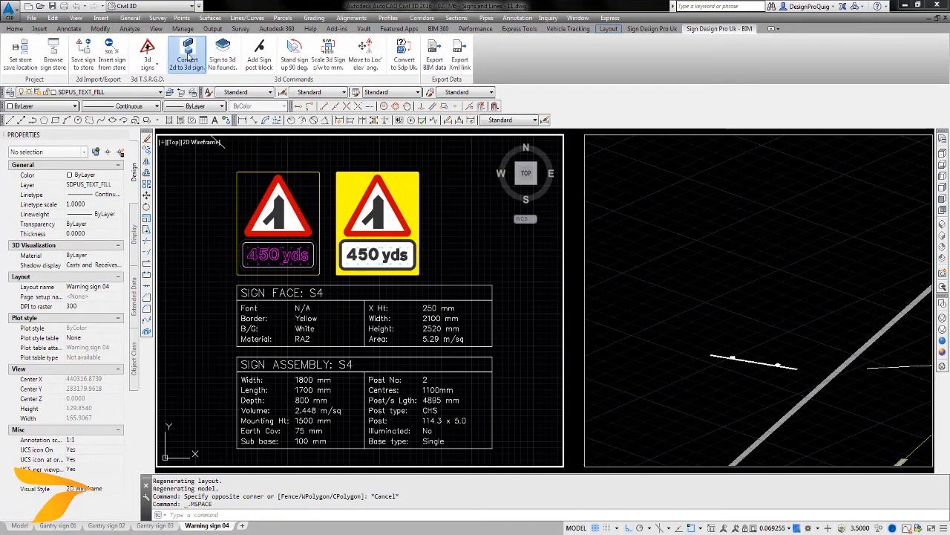
{"action": "left_click", "coordinate": [181, 52]}
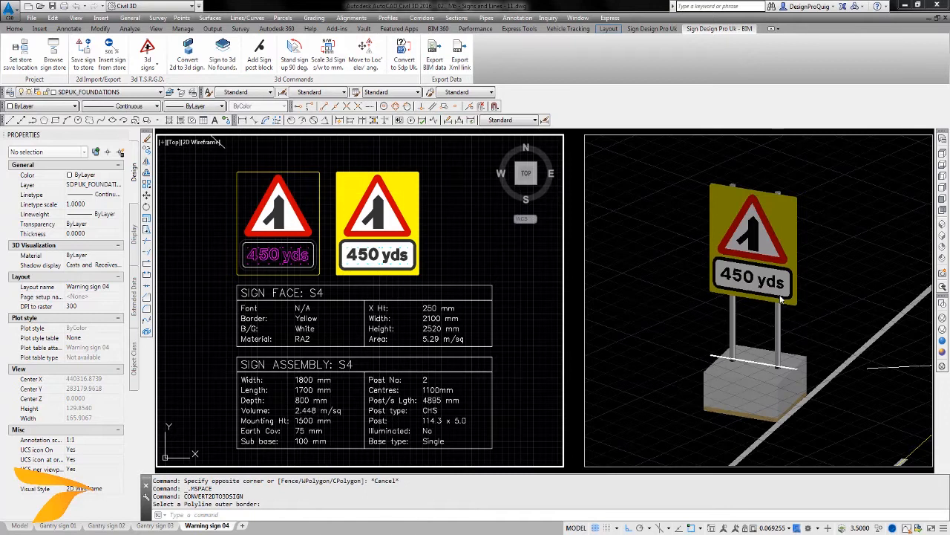
{"action": "left_click", "coordinate": [754, 237]}
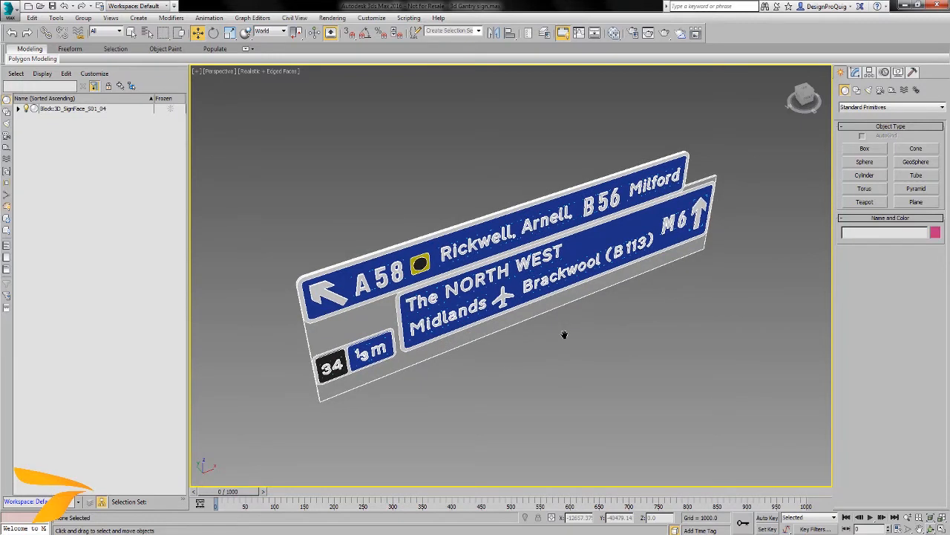
{"action": "mouse_move", "coordinate": [568, 342]}
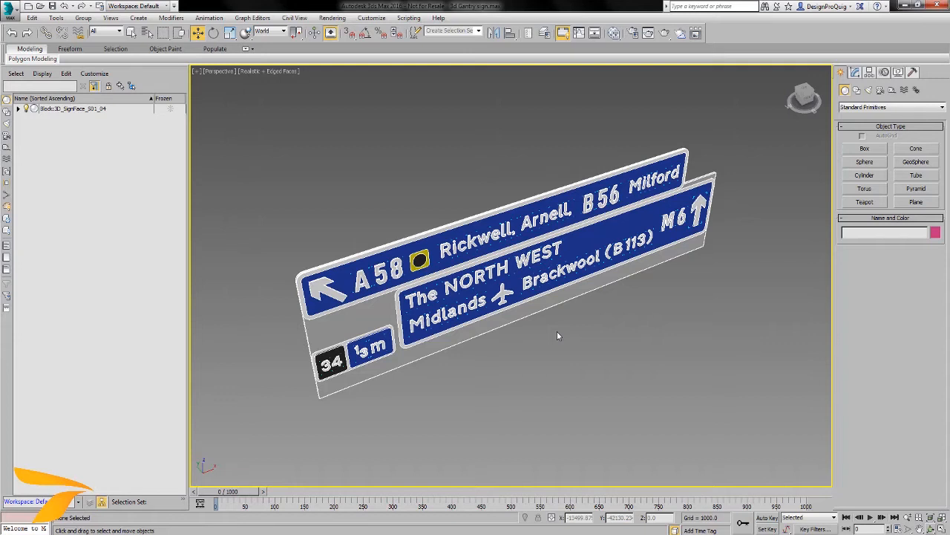
{"action": "left_click_drag", "start_coordinate": [558, 336], "coordinate": [540, 285]}
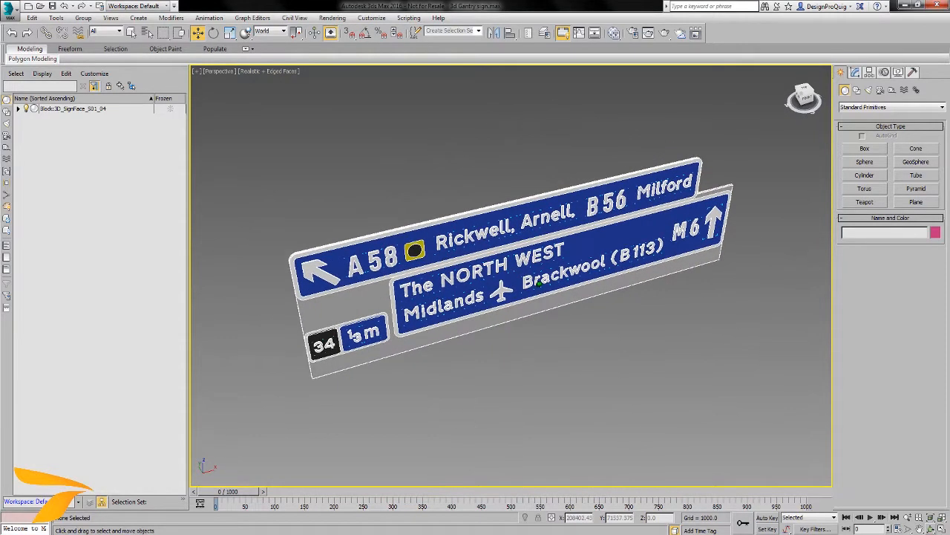
{"action": "left_click", "coordinate": [267, 71]}
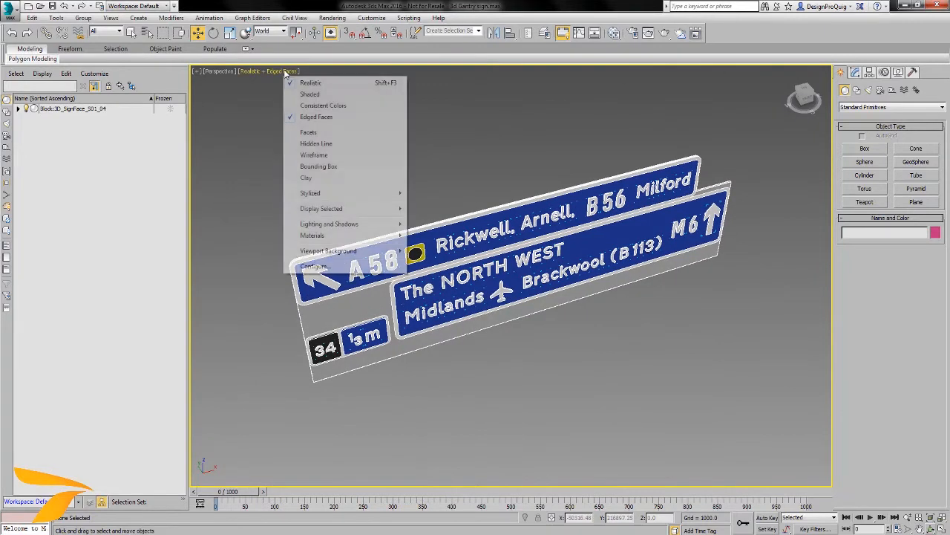
{"action": "mouse_move", "coordinate": [315, 155]}
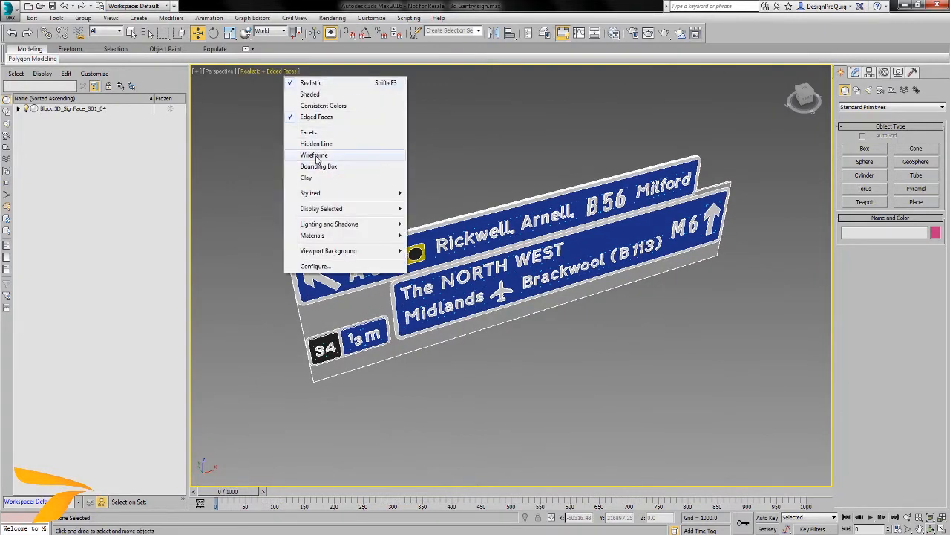
{"action": "left_click", "coordinate": [314, 155]}
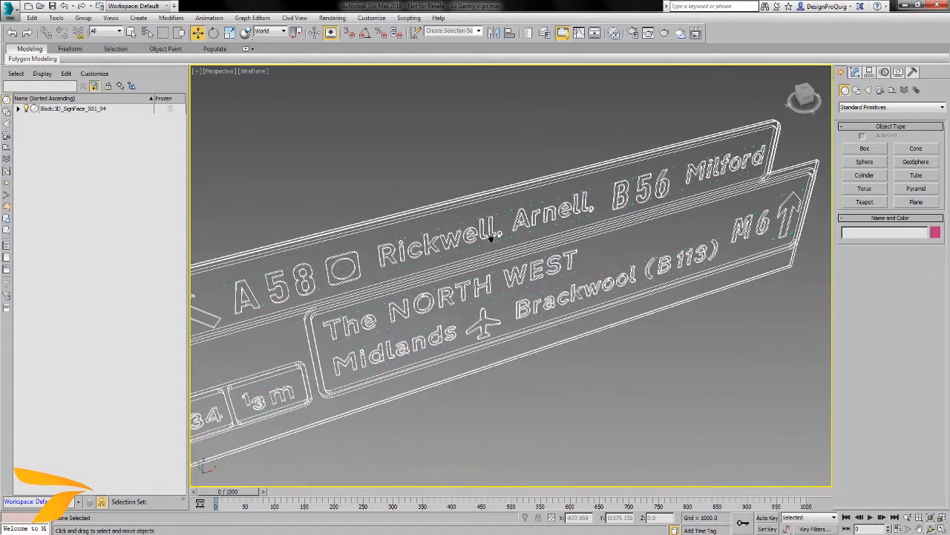
{"action": "left_click", "coordinate": [255, 71]}
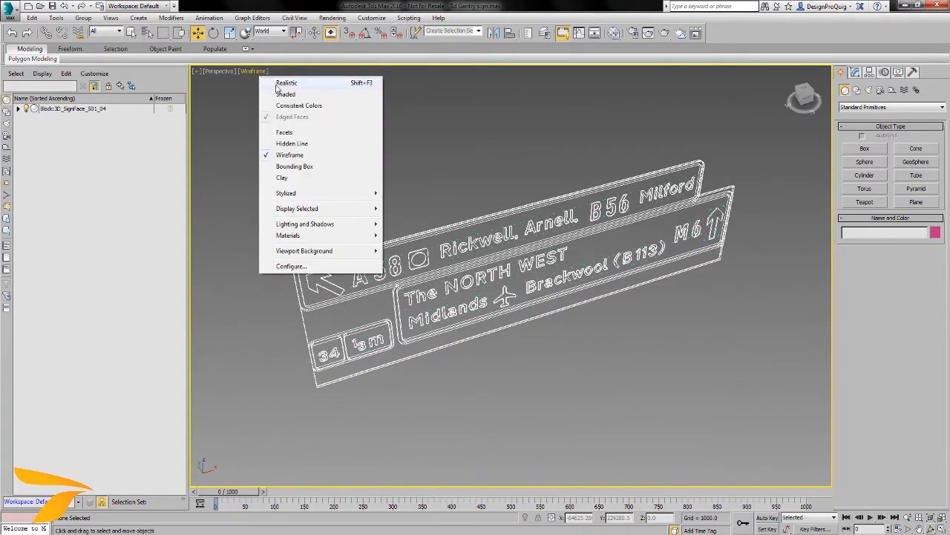
{"action": "left_click", "coordinate": [286, 84]}
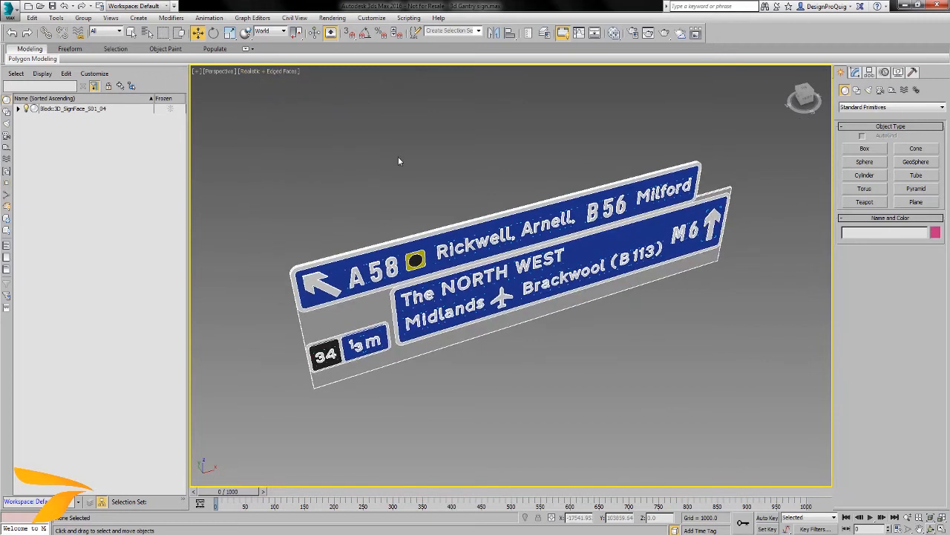
{"action": "mouse_move", "coordinate": [434, 166]}
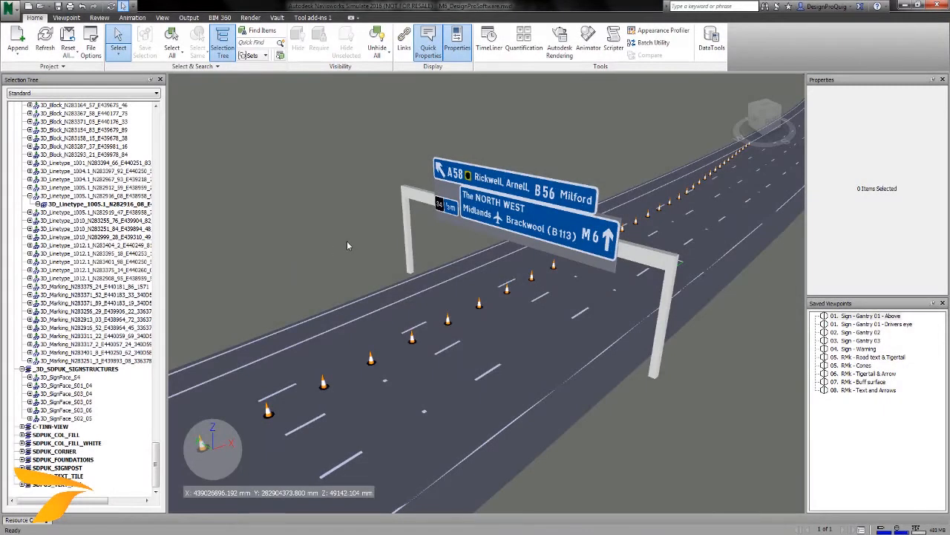
{"action": "mouse_move", "coordinate": [386, 196]}
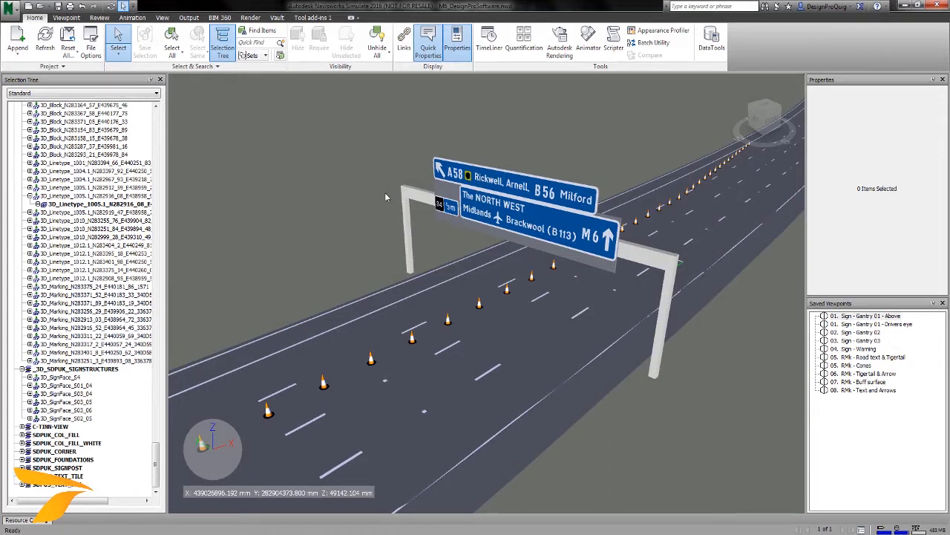
{"action": "mouse_move", "coordinate": [553, 275]}
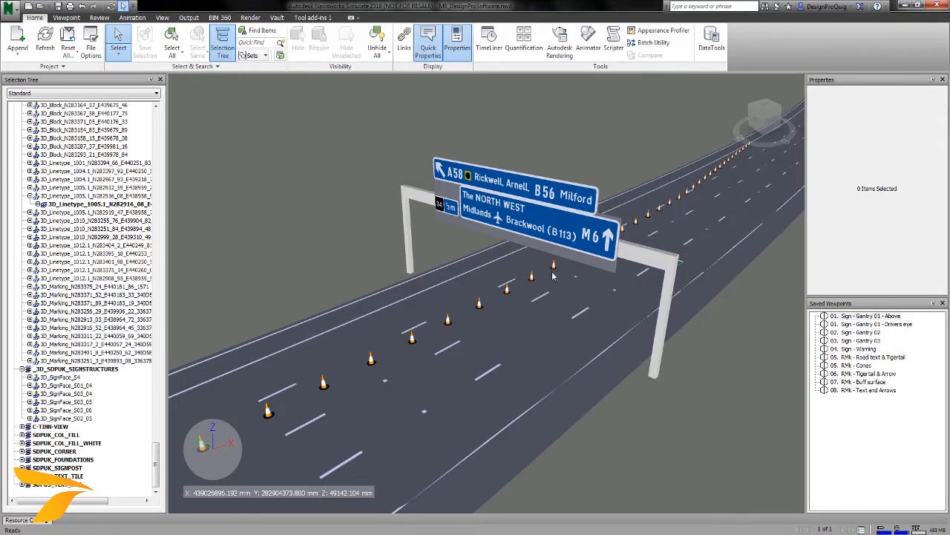
{"action": "mouse_move", "coordinate": [562, 270]}
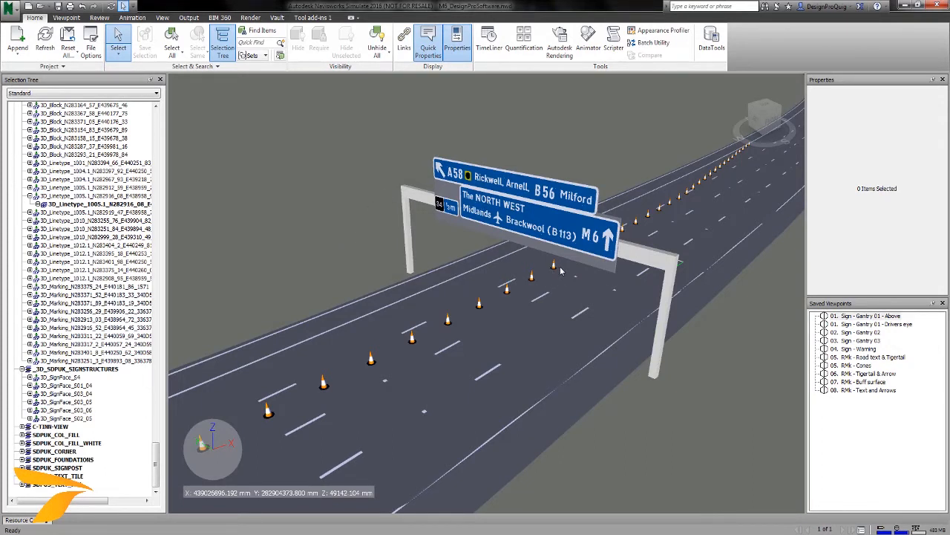
{"action": "mouse_move", "coordinate": [410, 245]}
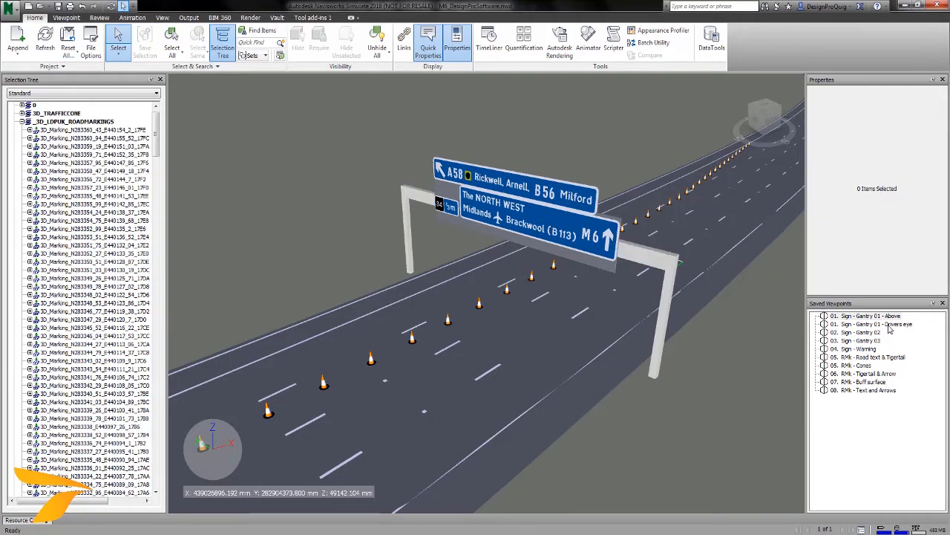
Step: Jump to the road-level gantry approach view and the traffic cones view
{"action": "left_click", "coordinate": [870, 315]}
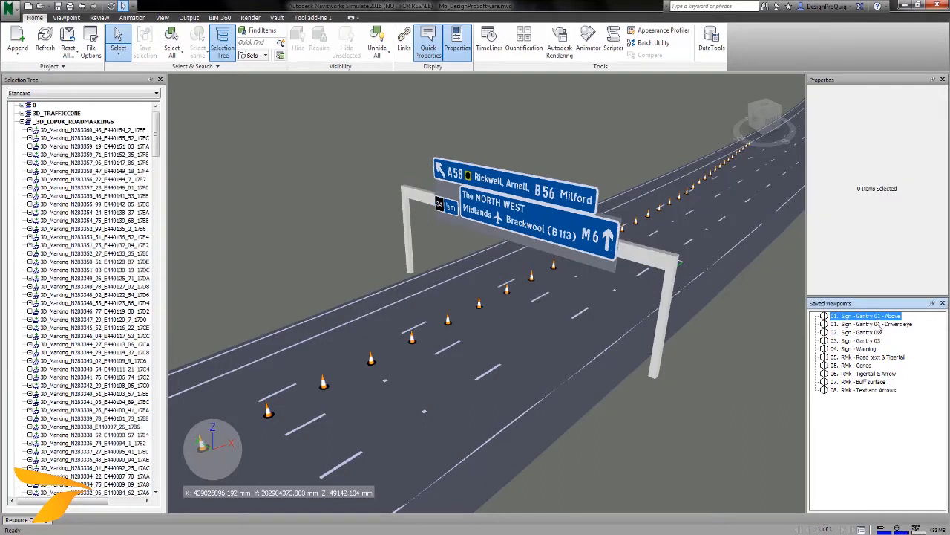
{"action": "left_click", "coordinate": [873, 324]}
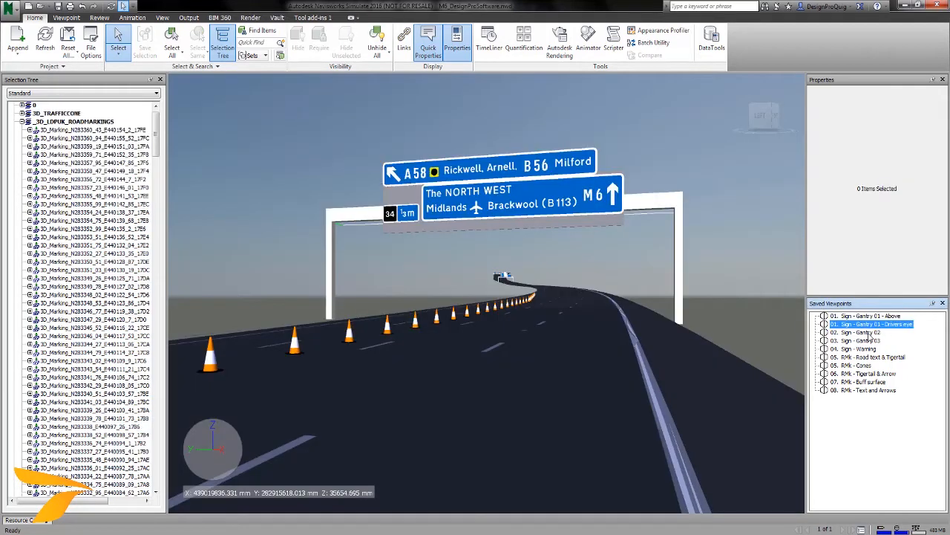
{"action": "left_click", "coordinate": [859, 332]}
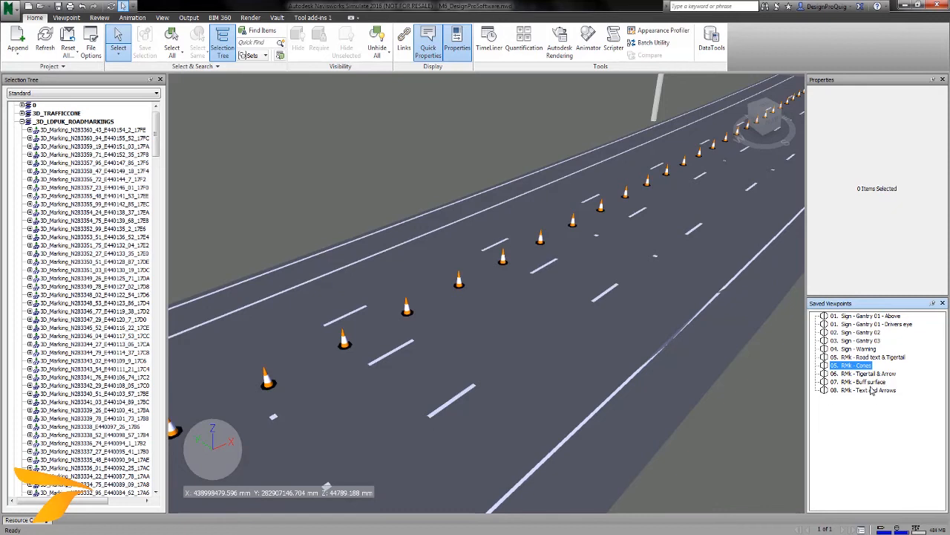
Step: View the chevron markings, orange buffer patch and A58/M6/B113 lane text, returning to the overhead gantry view
{"action": "left_click", "coordinate": [868, 375]}
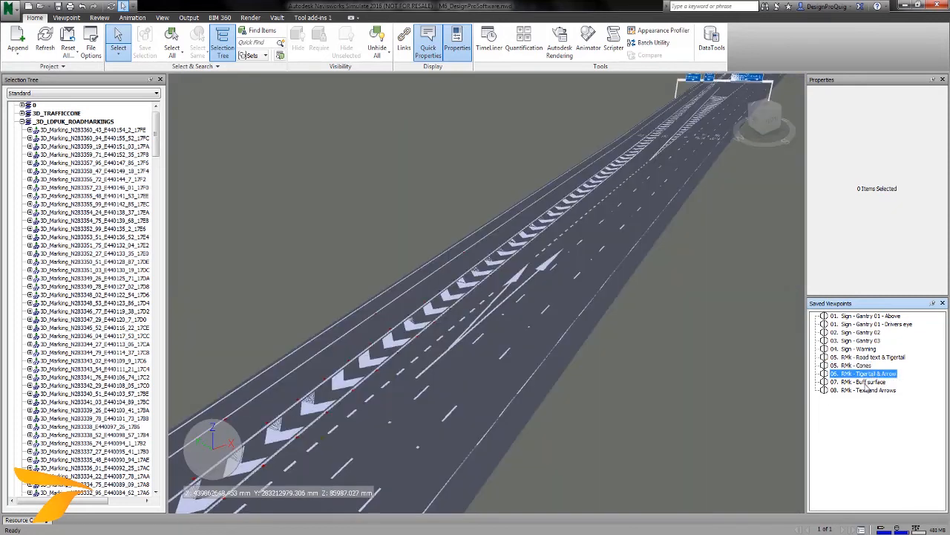
{"action": "left_click", "coordinate": [865, 381]}
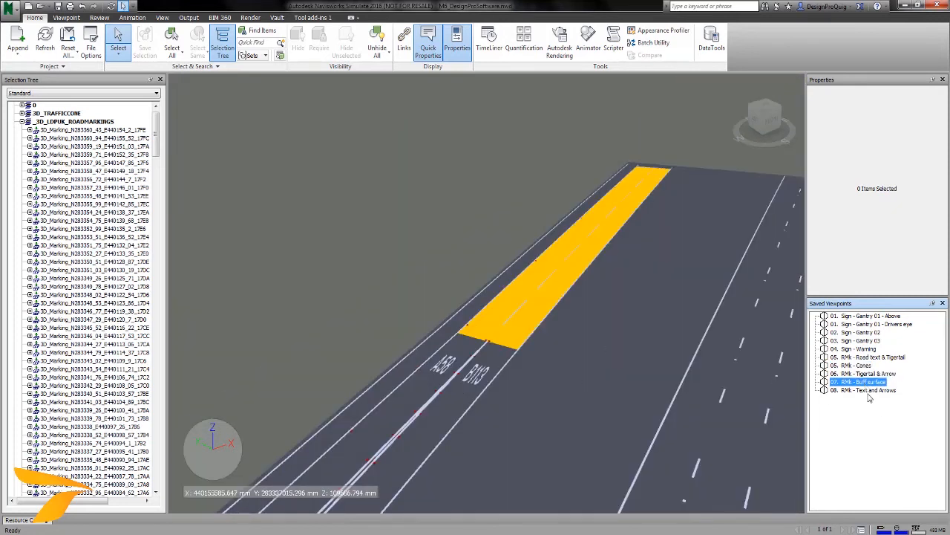
{"action": "left_click", "coordinate": [865, 389]}
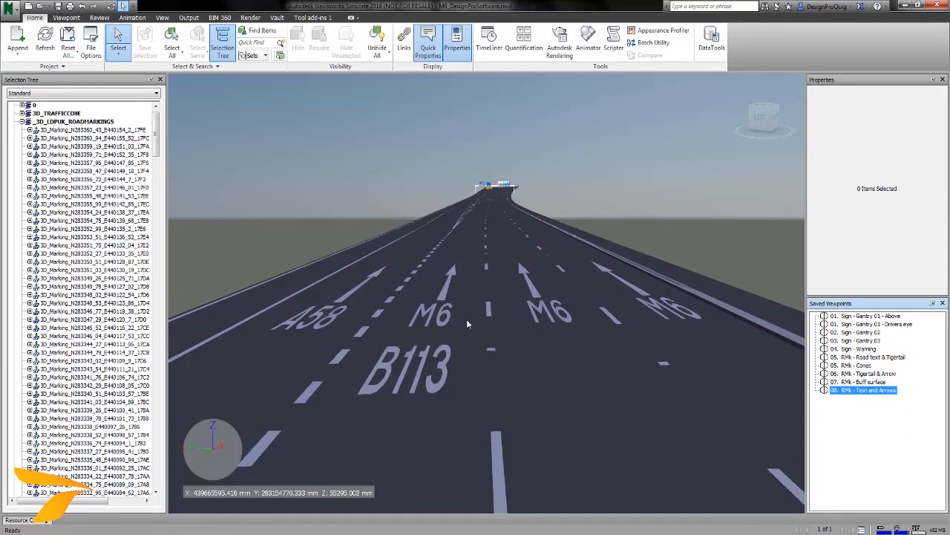
{"action": "left_click", "coordinate": [864, 315]}
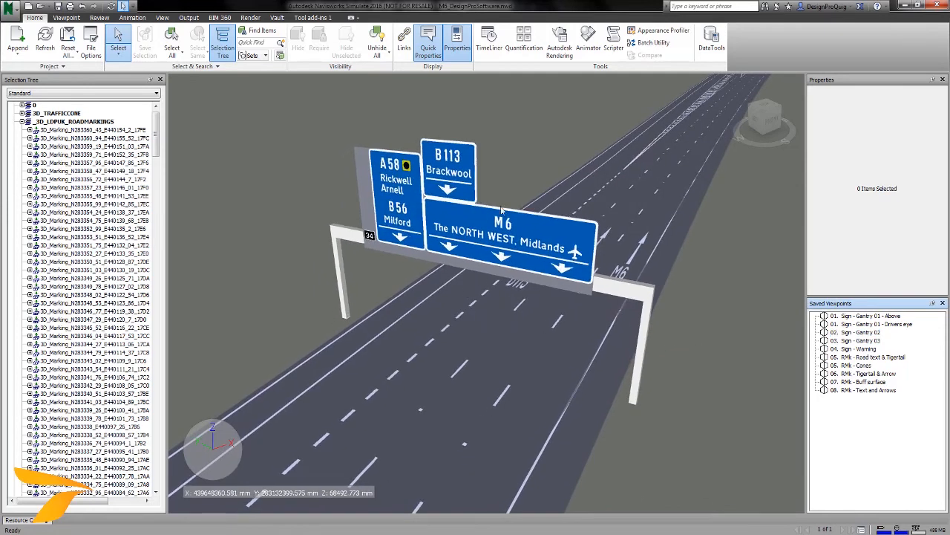
{"action": "mouse_move", "coordinate": [470, 245]}
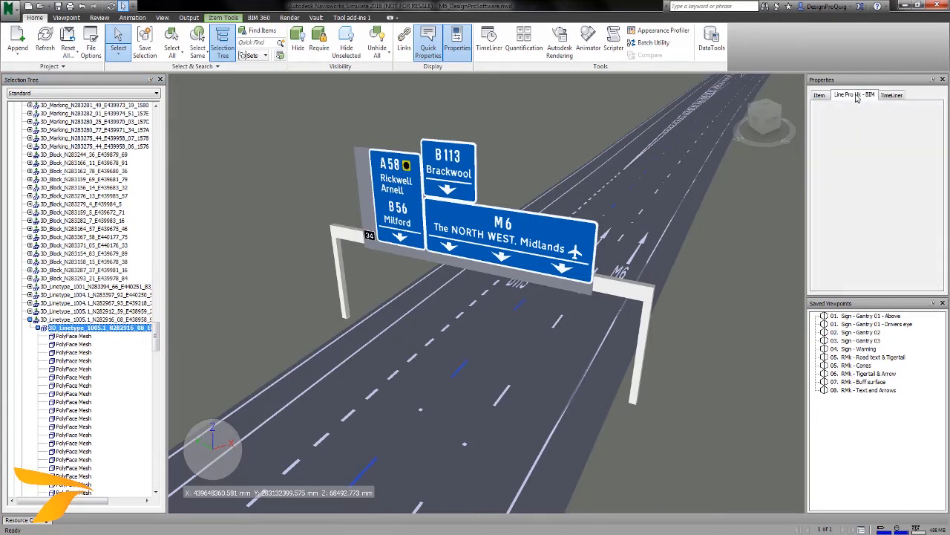
Step: Read the road line's attributes and the 3D_SignFace sign properties including its 300 mm height
{"action": "left_click", "coordinate": [856, 95]}
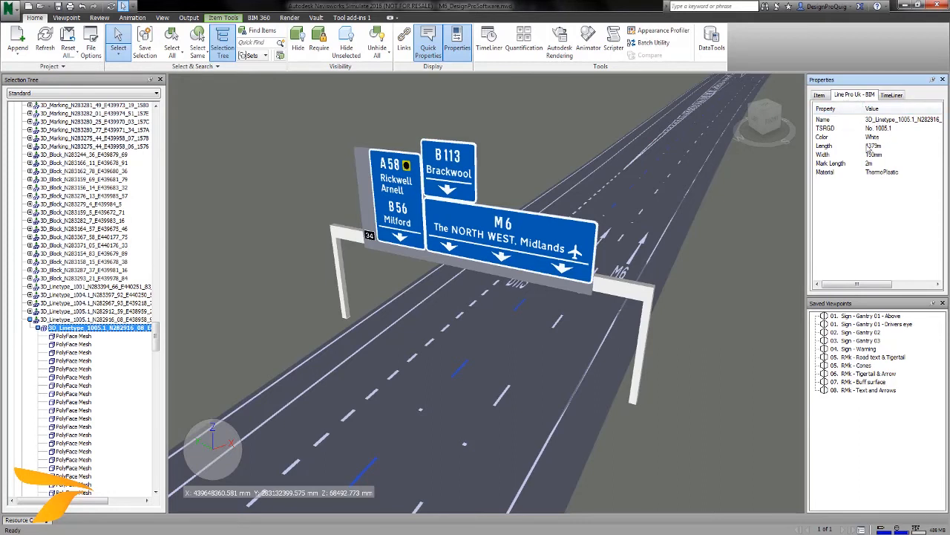
{"action": "mouse_move", "coordinate": [662, 159]}
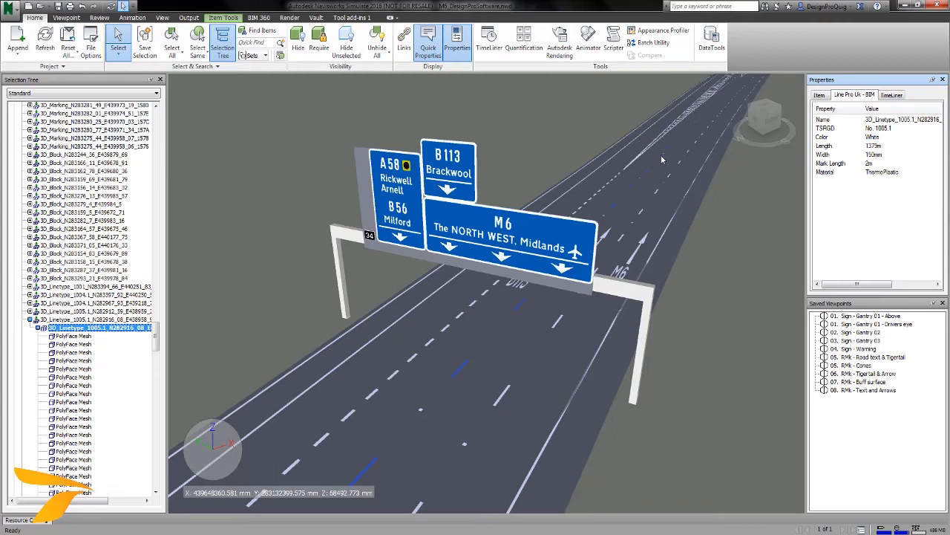
{"action": "mouse_move", "coordinate": [279, 374]}
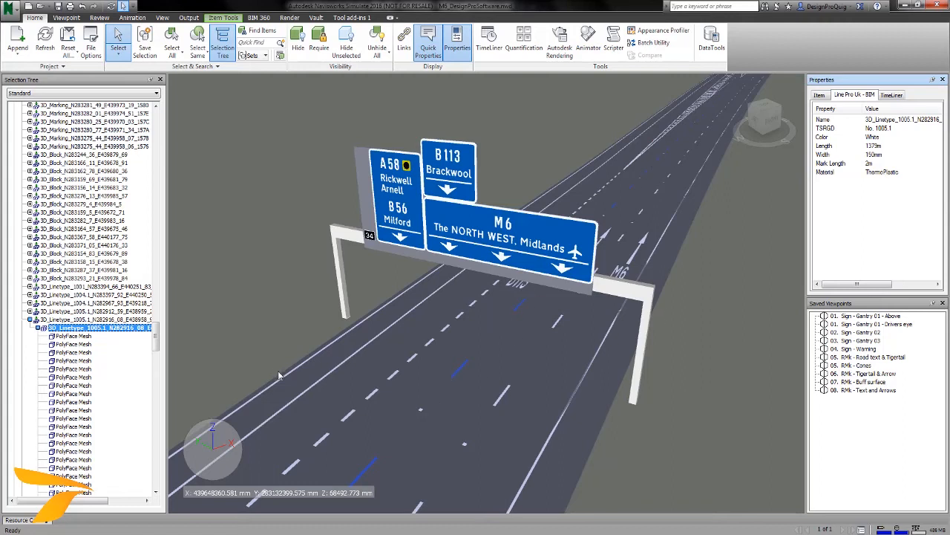
{"action": "mouse_move", "coordinate": [368, 202]}
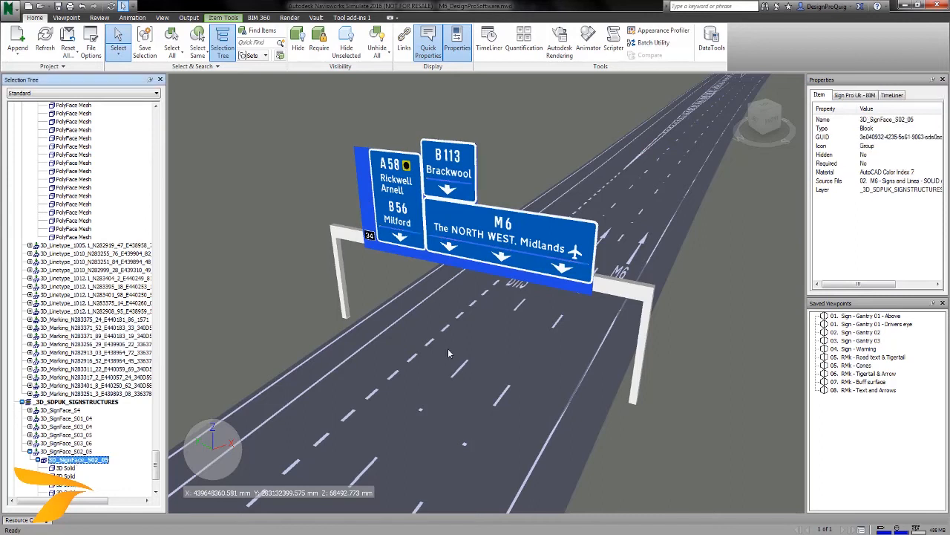
{"action": "left_click", "coordinate": [855, 95]}
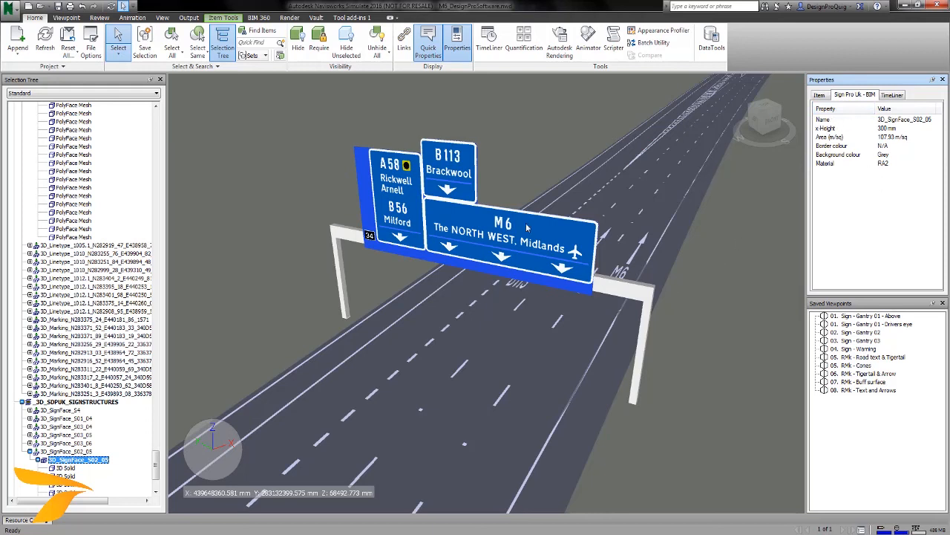
{"action": "mouse_move", "coordinate": [540, 285]}
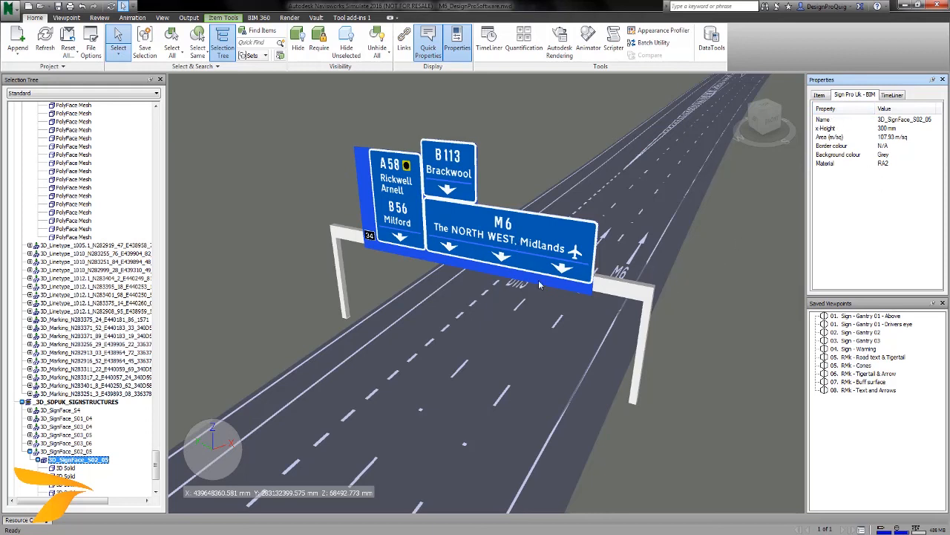
{"action": "mouse_move", "coordinate": [713, 301]}
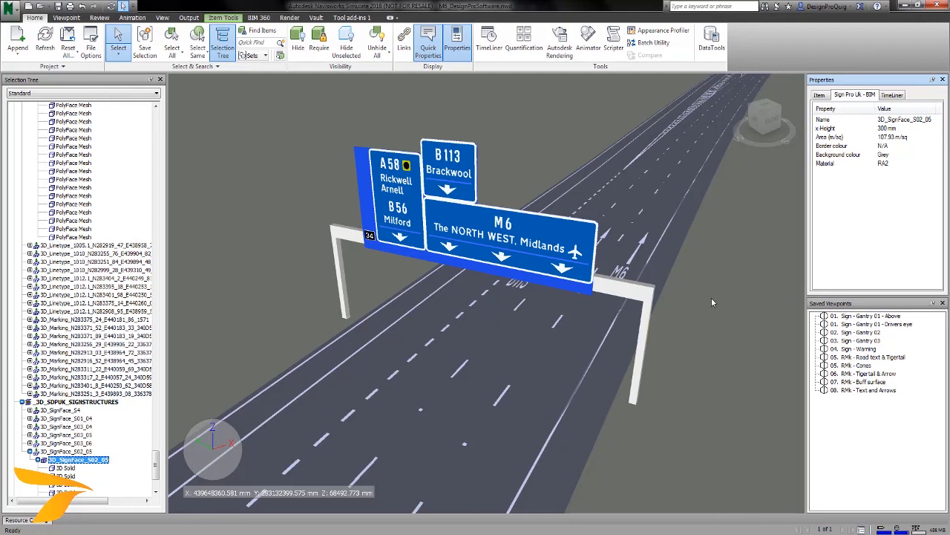